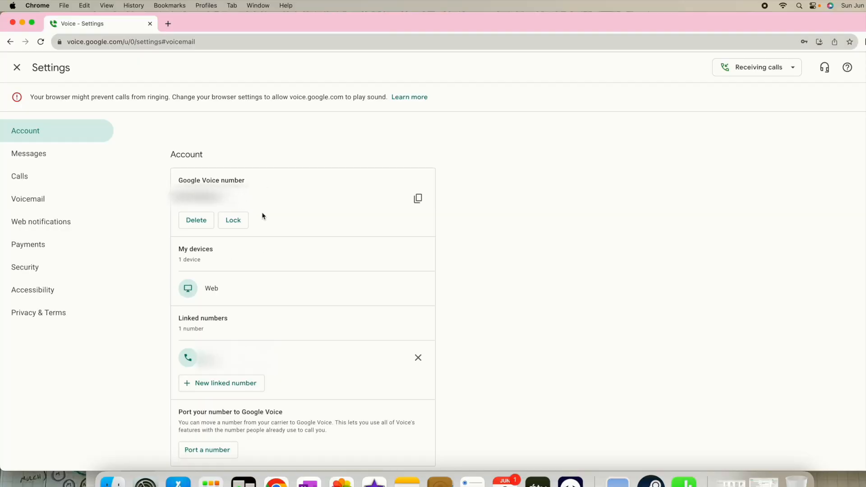
{"action": "mouse_move", "coordinate": [295, 210]}
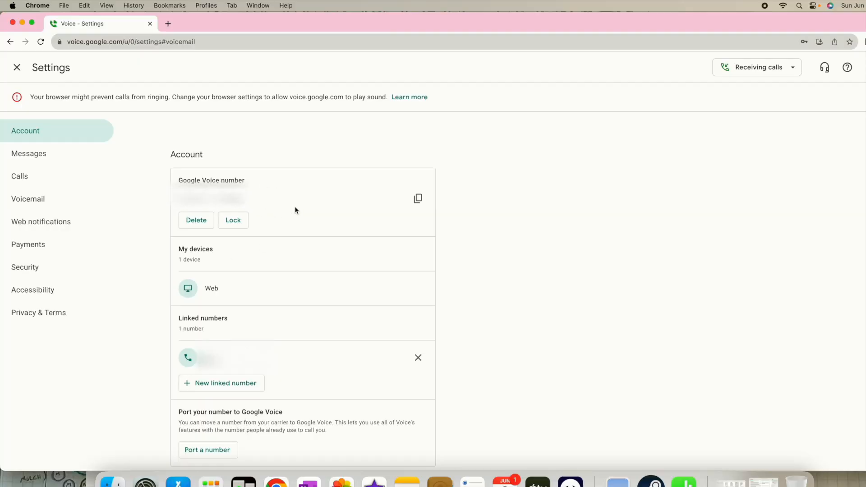
- Scroll down Settings to the Voicemail section showing greeting, transcripts and Call to listen
{"action": "scroll", "scroll_direction": "down", "scroll_amount": 3}
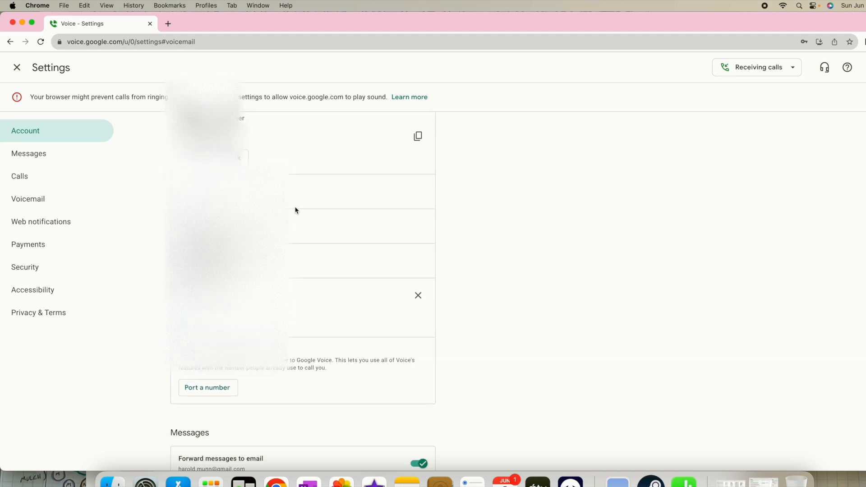
{"action": "scroll", "scroll_direction": "down", "scroll_amount": 3}
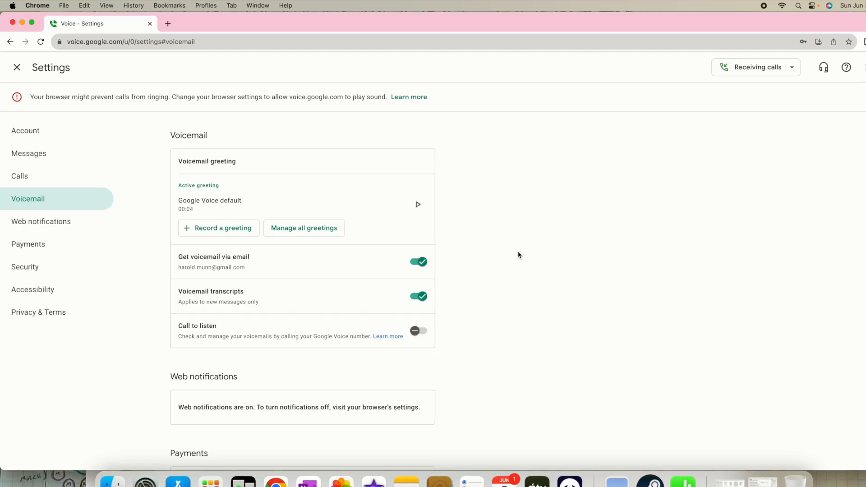
{"action": "mouse_move", "coordinate": [496, 202]}
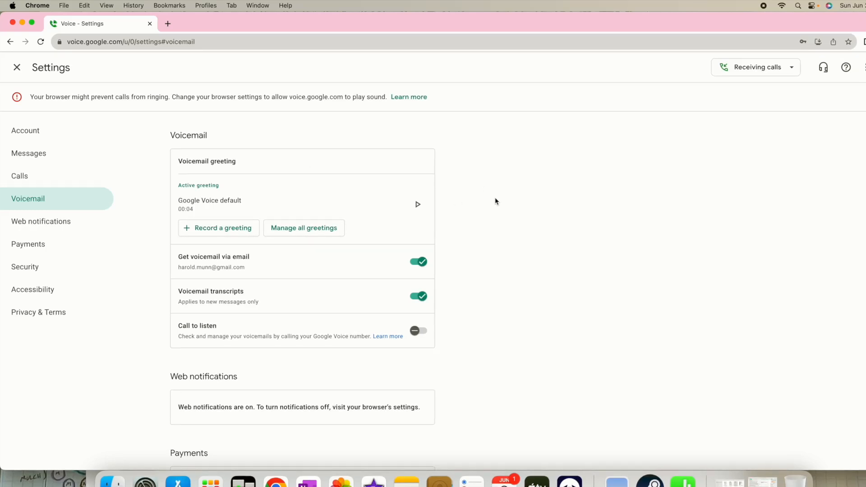
{"action": "mouse_move", "coordinate": [457, 206]}
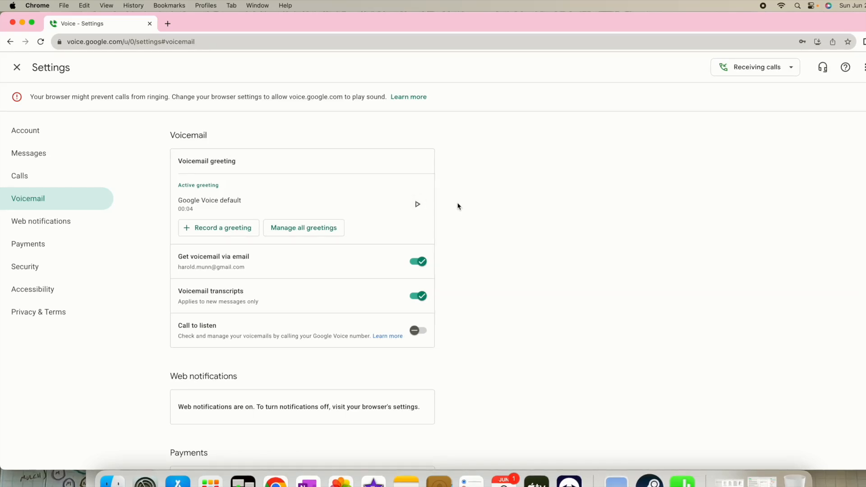
{"action": "mouse_move", "coordinate": [456, 204]}
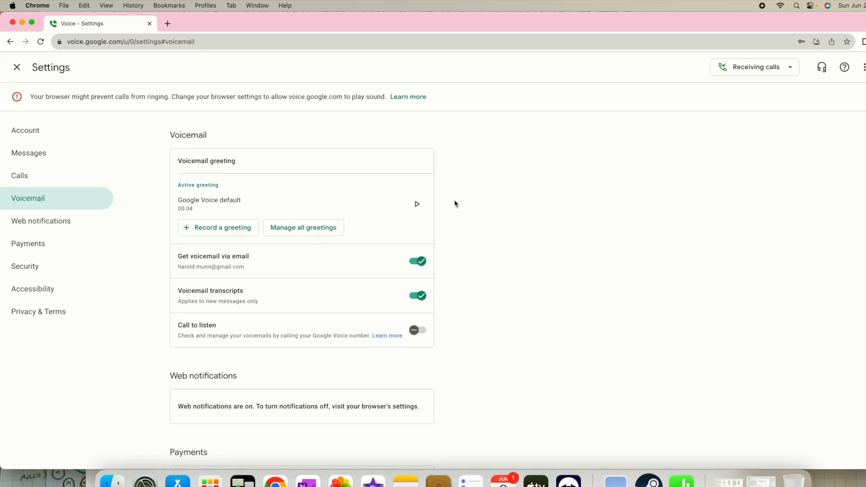
{"action": "mouse_move", "coordinate": [478, 200]}
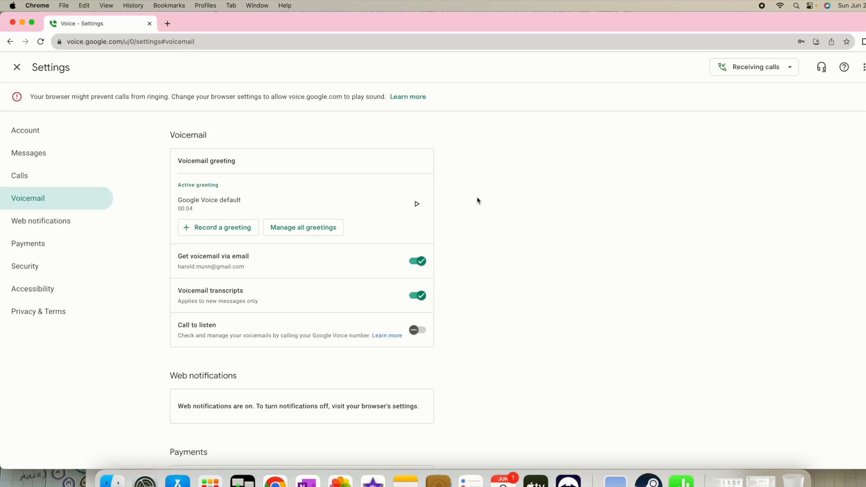
{"action": "mouse_move", "coordinate": [478, 237]}
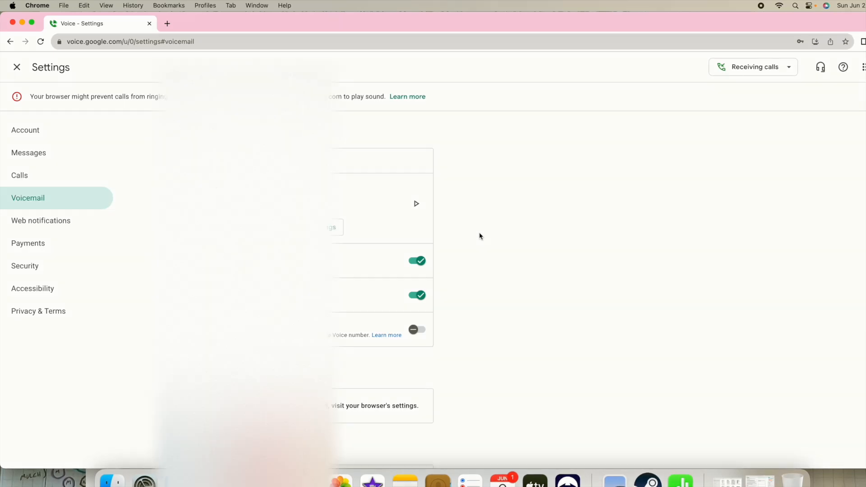
- Return to the Account settings listing the Voice number and linked devices
{"action": "left_click", "coordinate": [25, 130]}
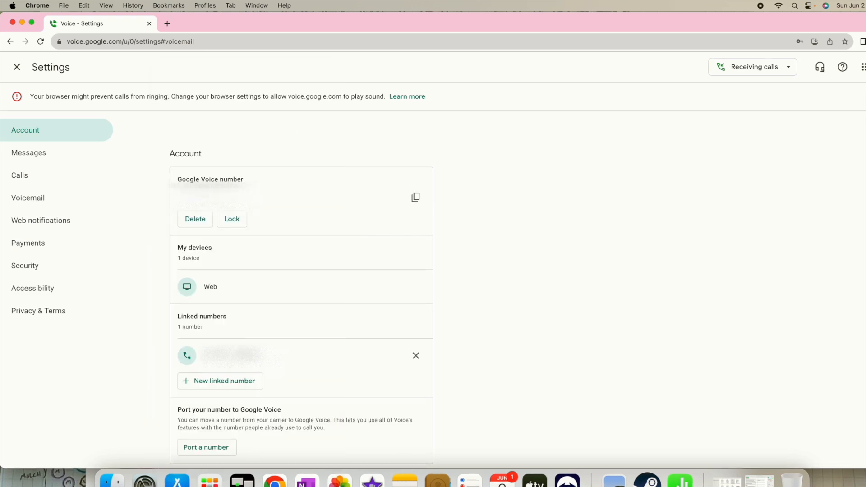
{"action": "mouse_move", "coordinate": [131, 206]}
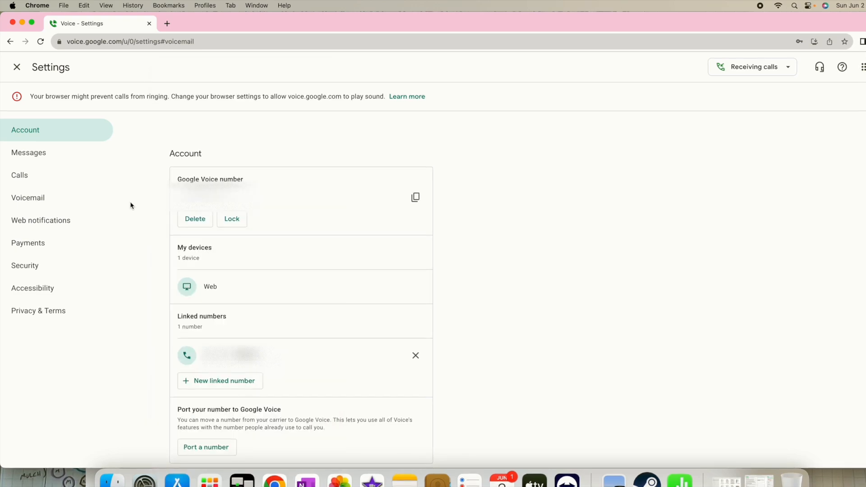
{"action": "mouse_move", "coordinate": [73, 205]}
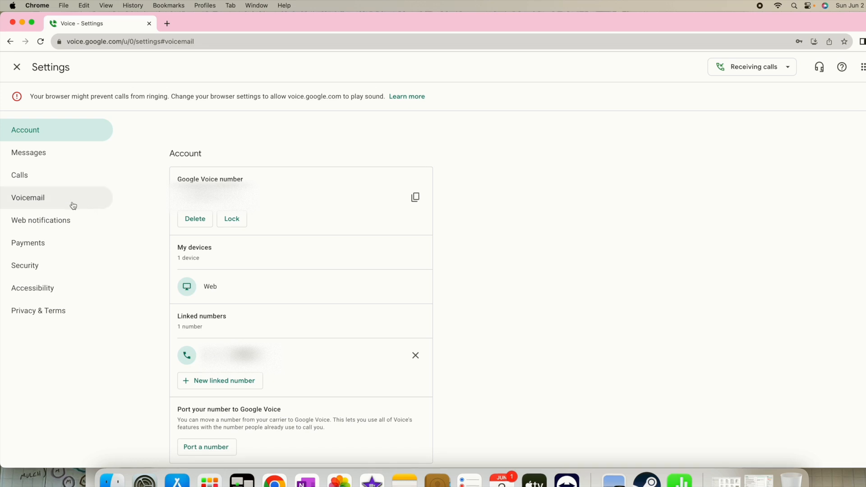
- Go back to the Voicemail settings, where Call to listen is still off
{"action": "left_click", "coordinate": [28, 197]}
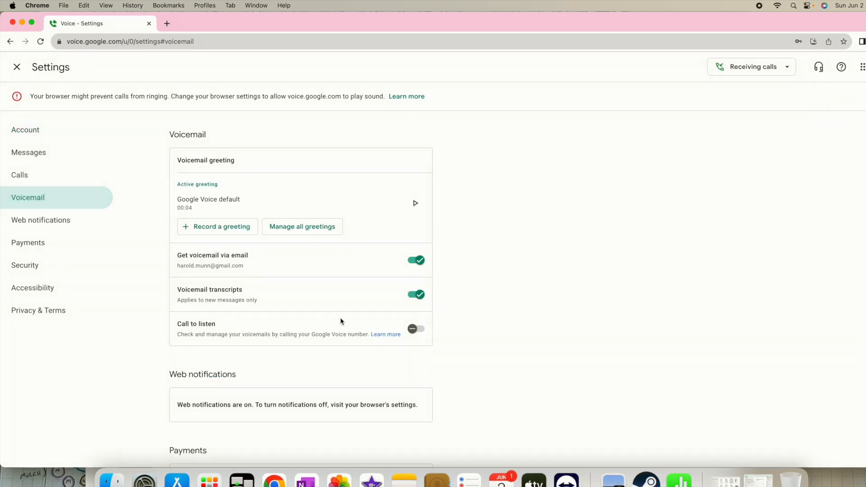
{"action": "mouse_move", "coordinate": [281, 332]}
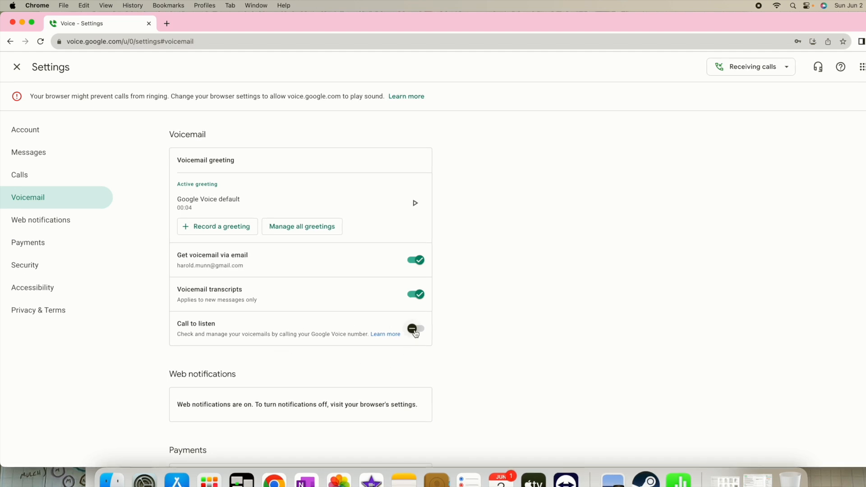
{"action": "left_click", "coordinate": [415, 329]}
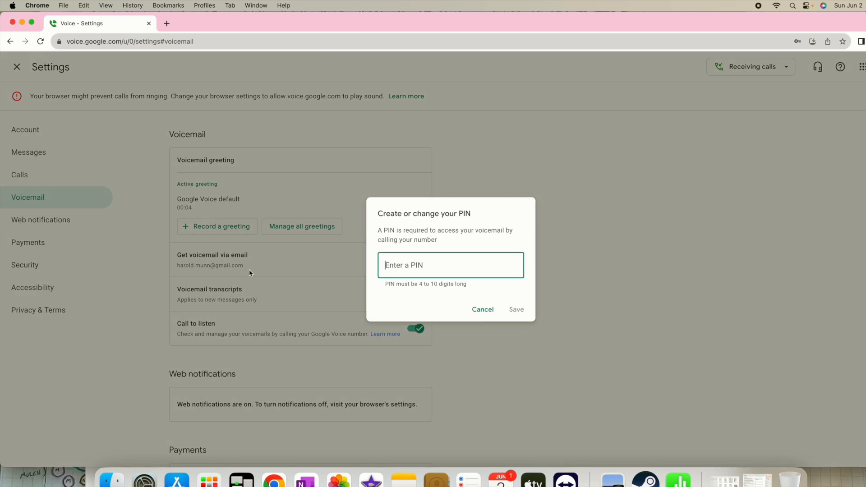
{"action": "mouse_move", "coordinate": [403, 298]}
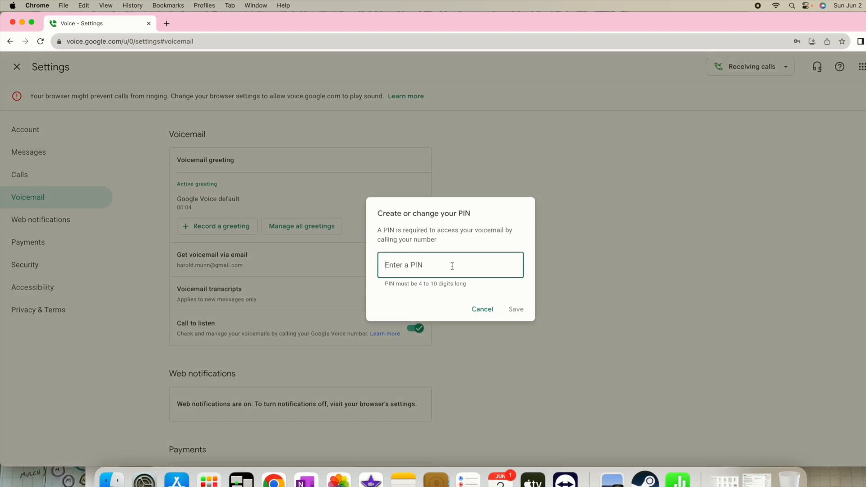
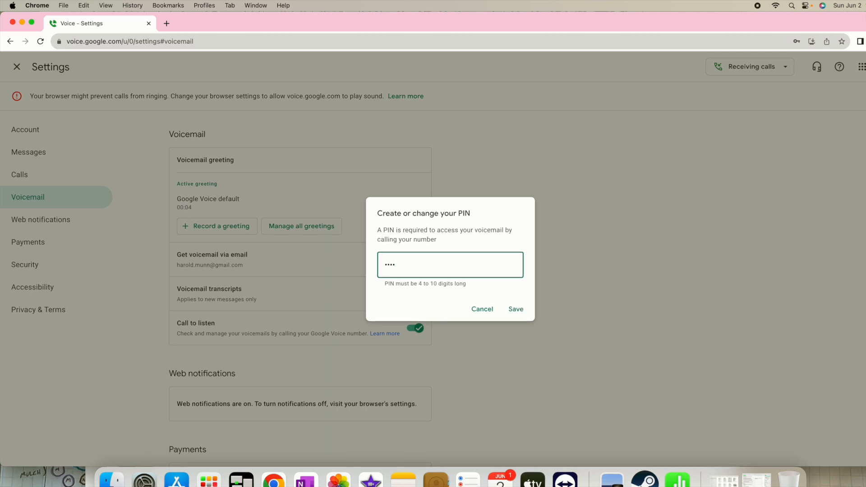
{"action": "left_click", "coordinate": [514, 309]}
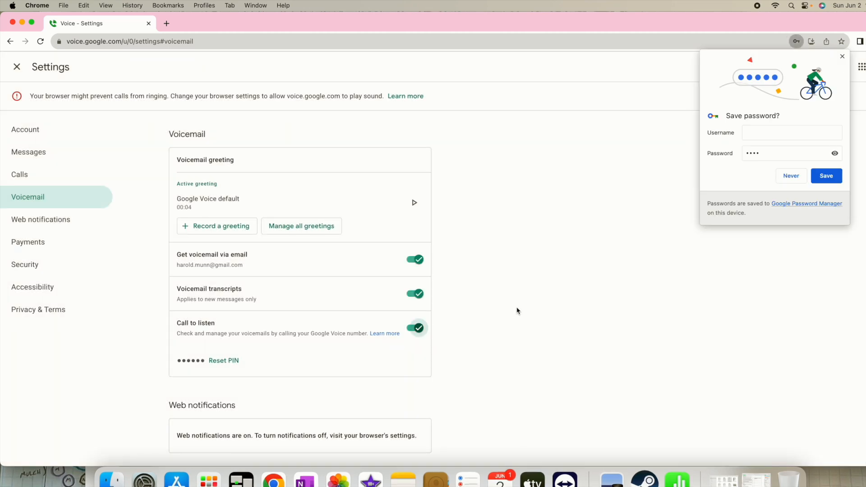
- Dismiss Chrome's save-password prompt and return to Account settings
{"action": "left_click", "coordinate": [842, 56]}
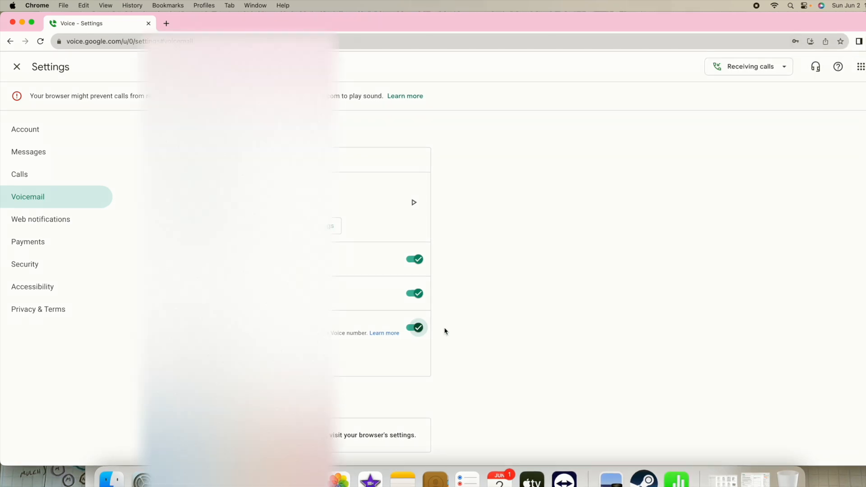
{"action": "left_click", "coordinate": [25, 129]}
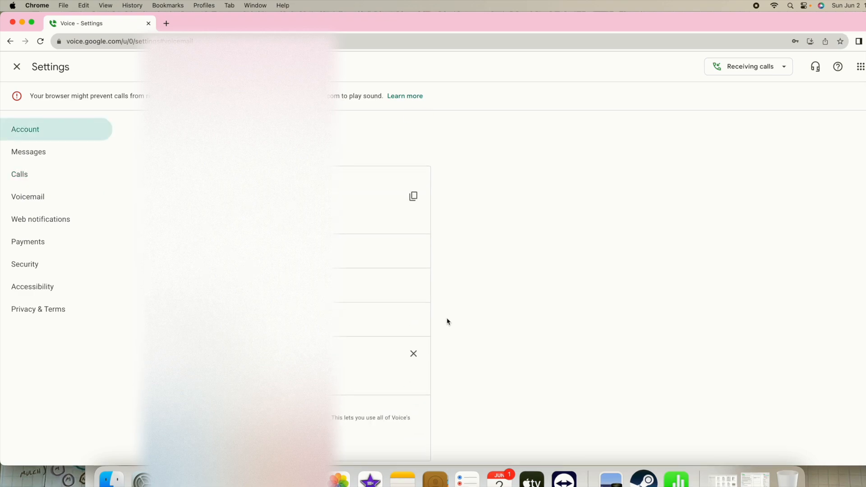